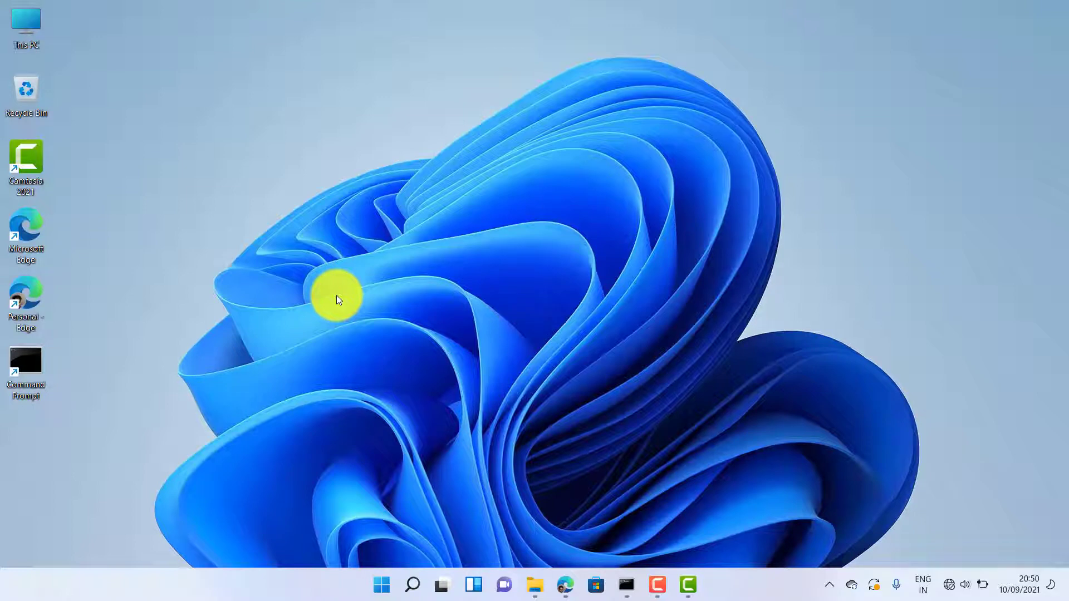
pyautogui.moveTo(412, 573)
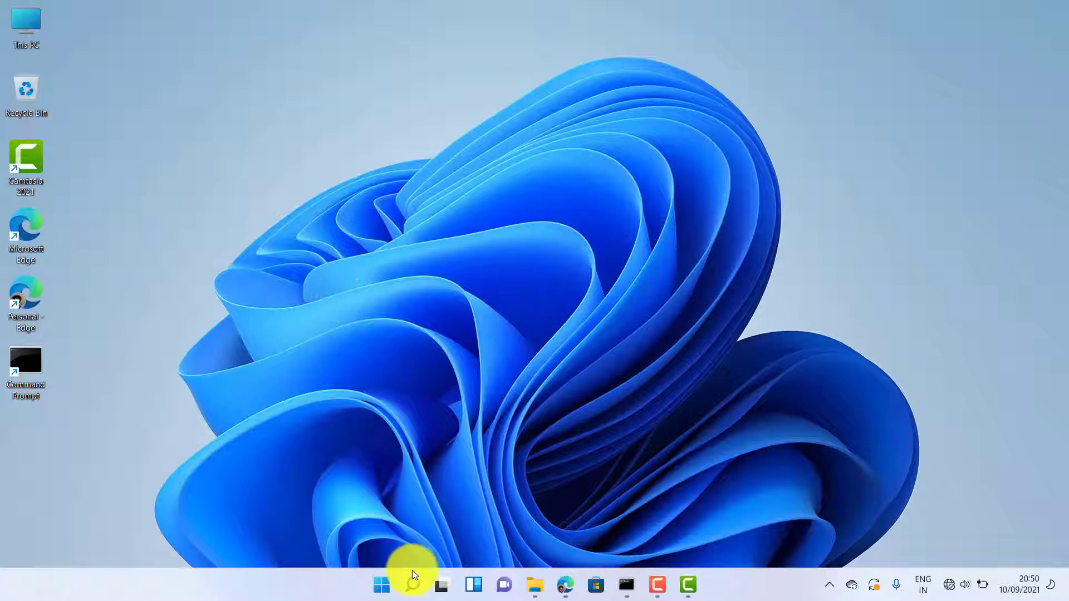
# Search for cmd and launch Command Prompt as administrator.
pyautogui.click(412, 584)
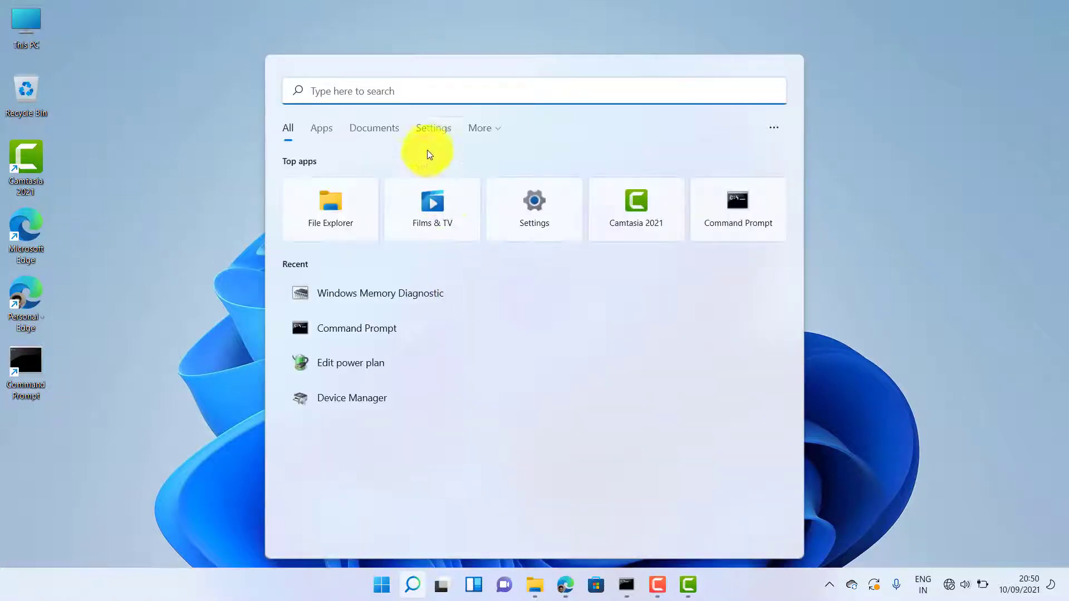
pyautogui.write('Command Prompt')
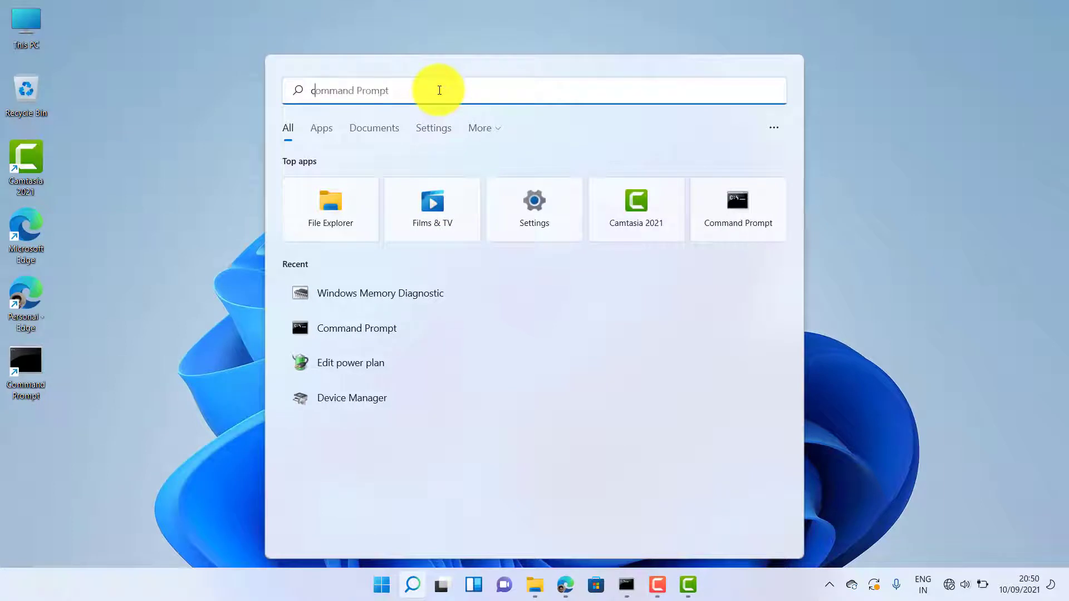
pyautogui.write('cmd')
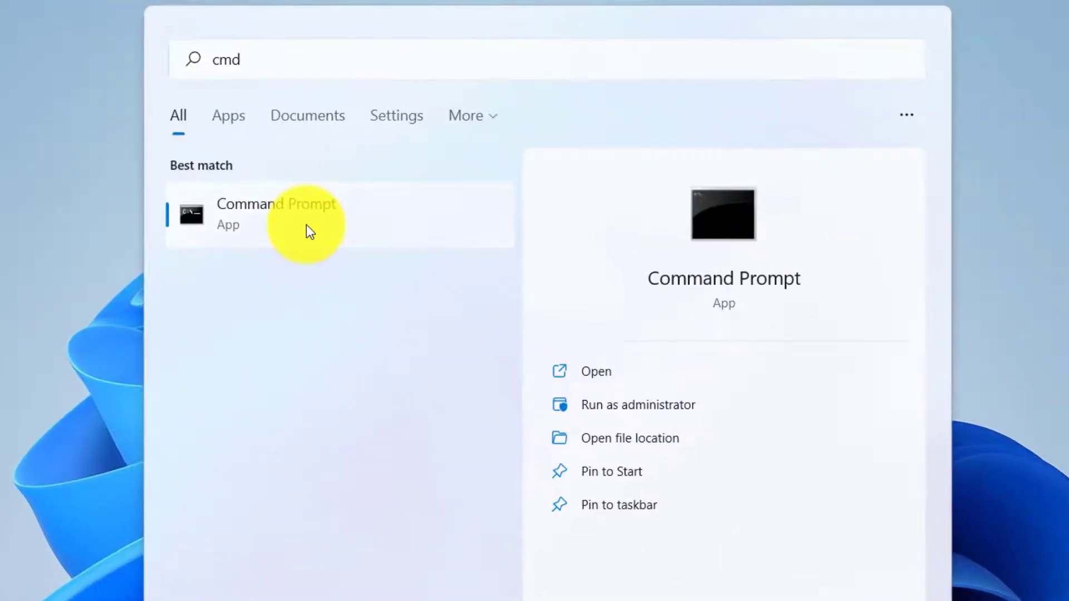
pyautogui.rightClick(277, 215)
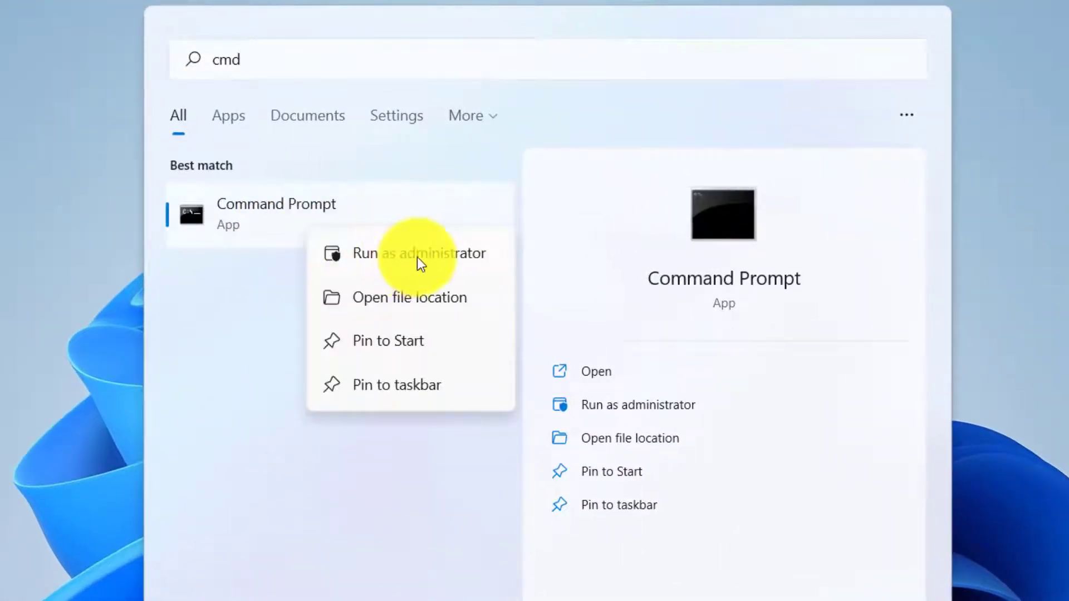
pyautogui.click(419, 252)
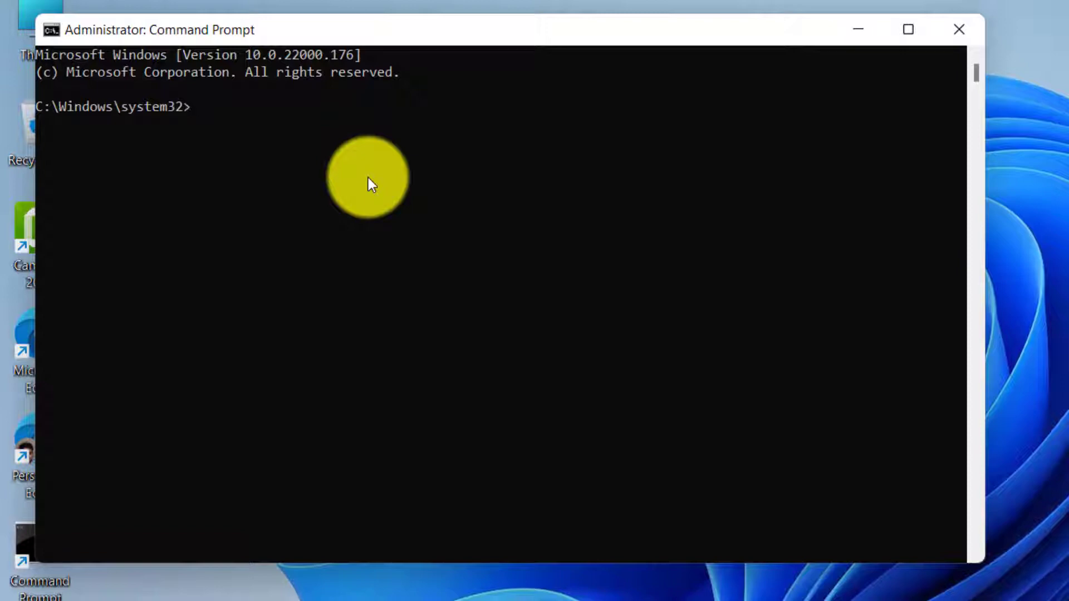
# Run sfc /scannow, which prints usage help, and maximise the Command Prompt window.
pyautogui.write('sfc')
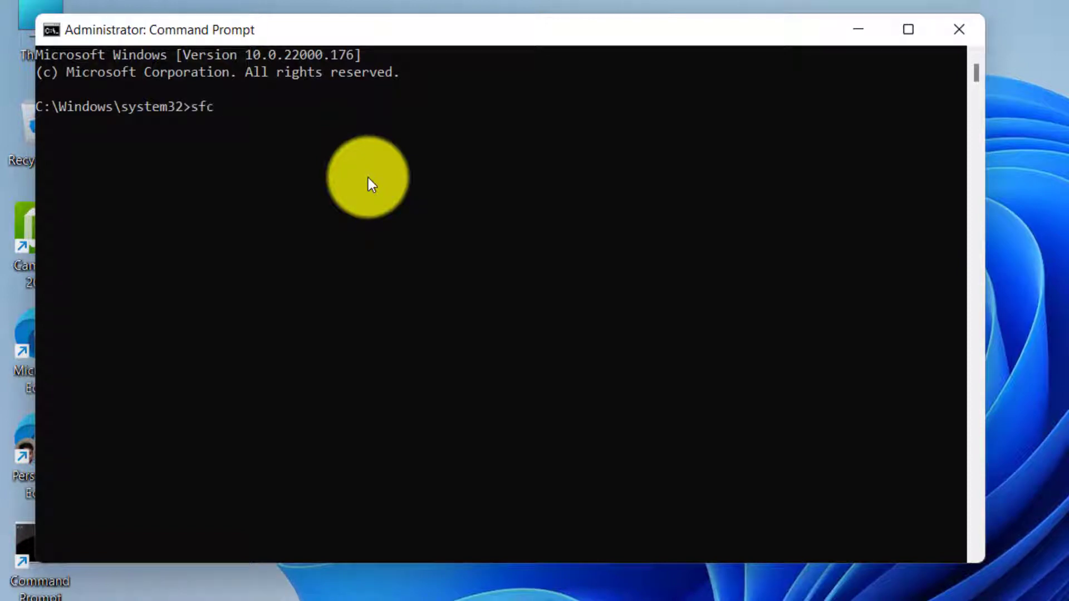
pyautogui.write('/s')
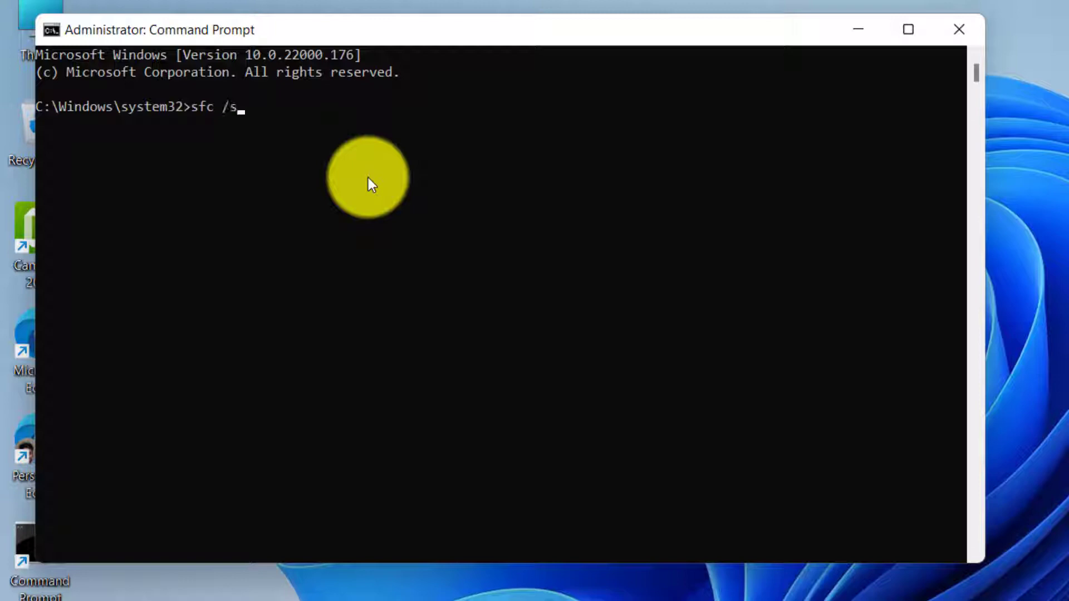
pyautogui.write('cann')
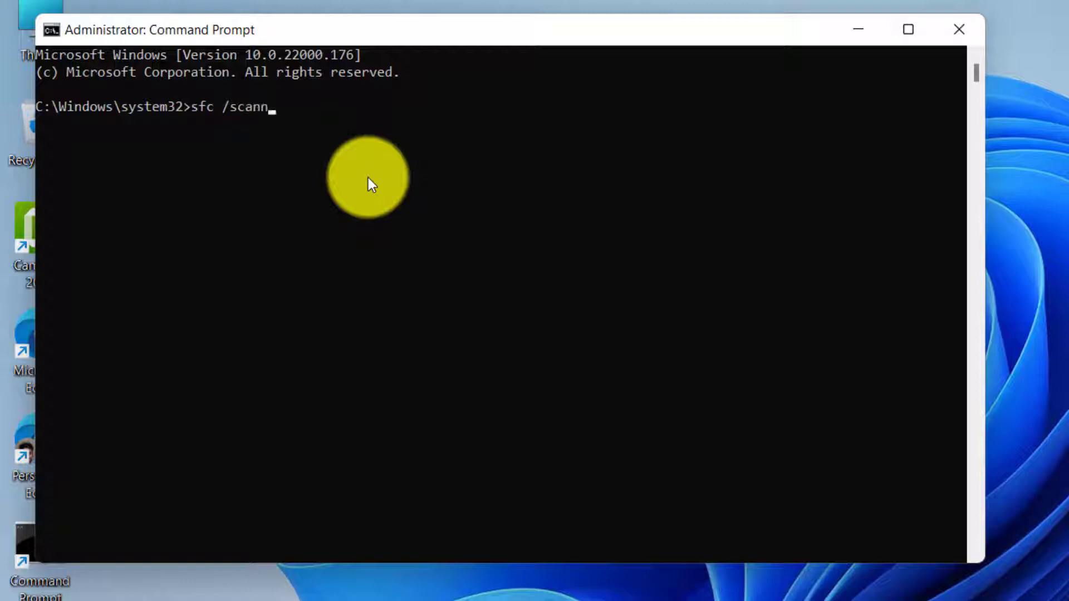
pyautogui.write('ow')
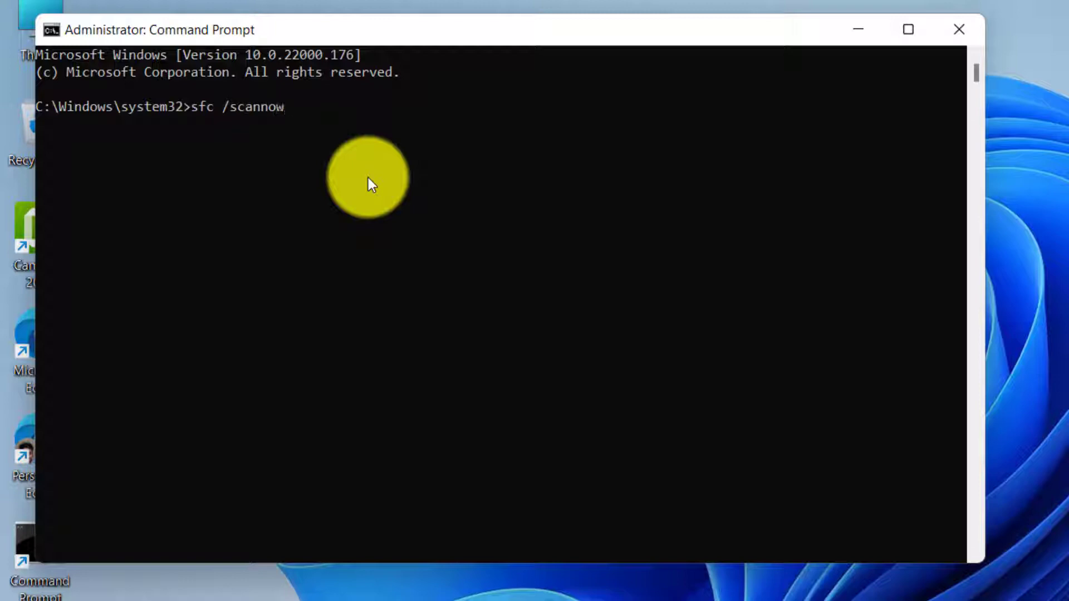
pyautogui.press('Return')
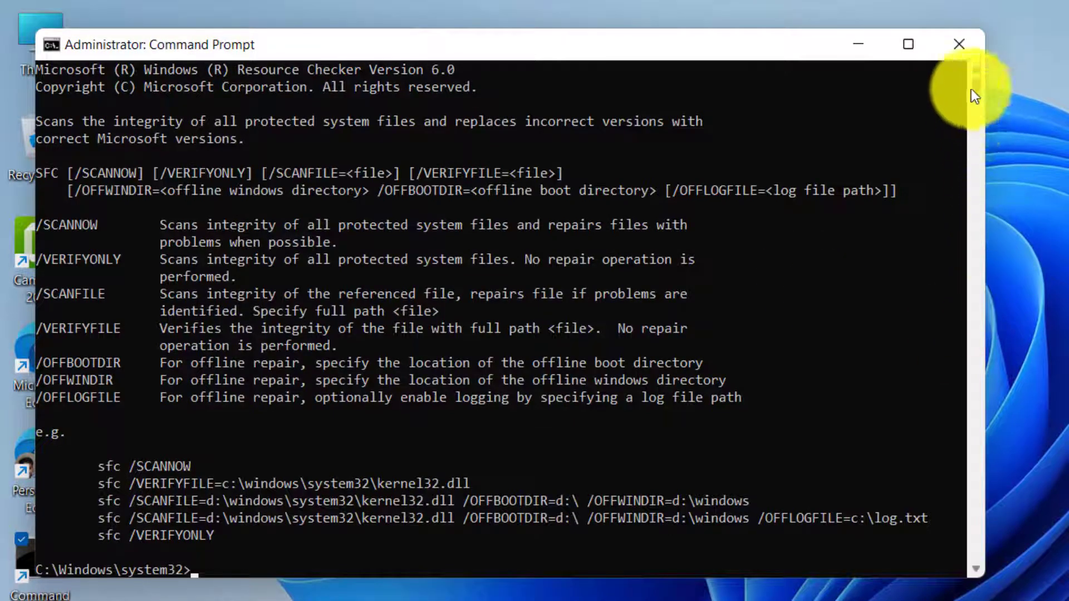
pyautogui.click(907, 43)
pyautogui.write('sfc /sc')
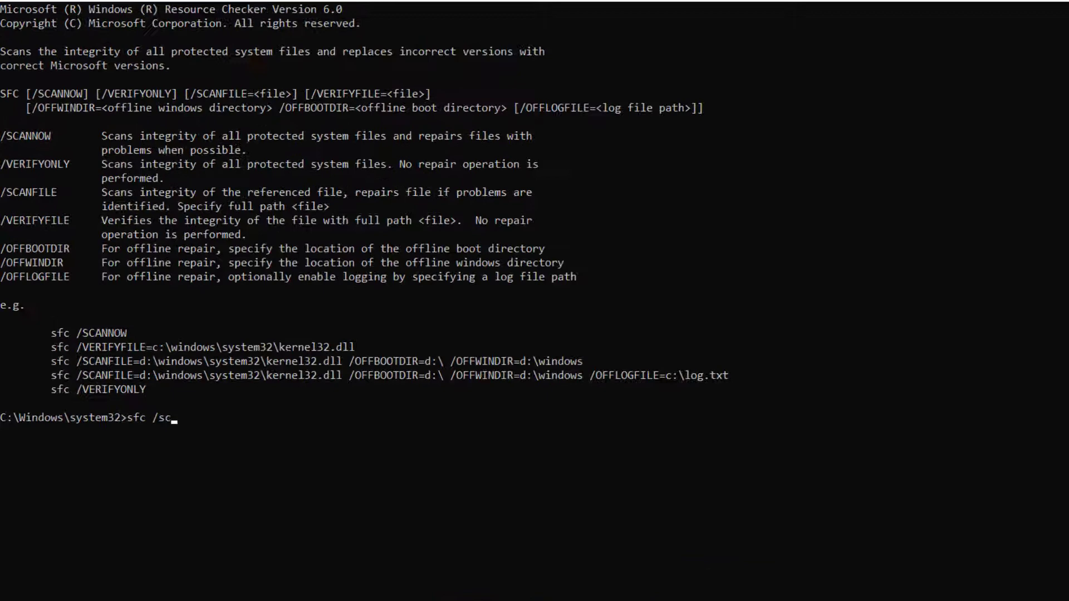
# Rerun sfc /scannow and wait until verification reaches 100% with no integrity violations.
pyautogui.write('ann')
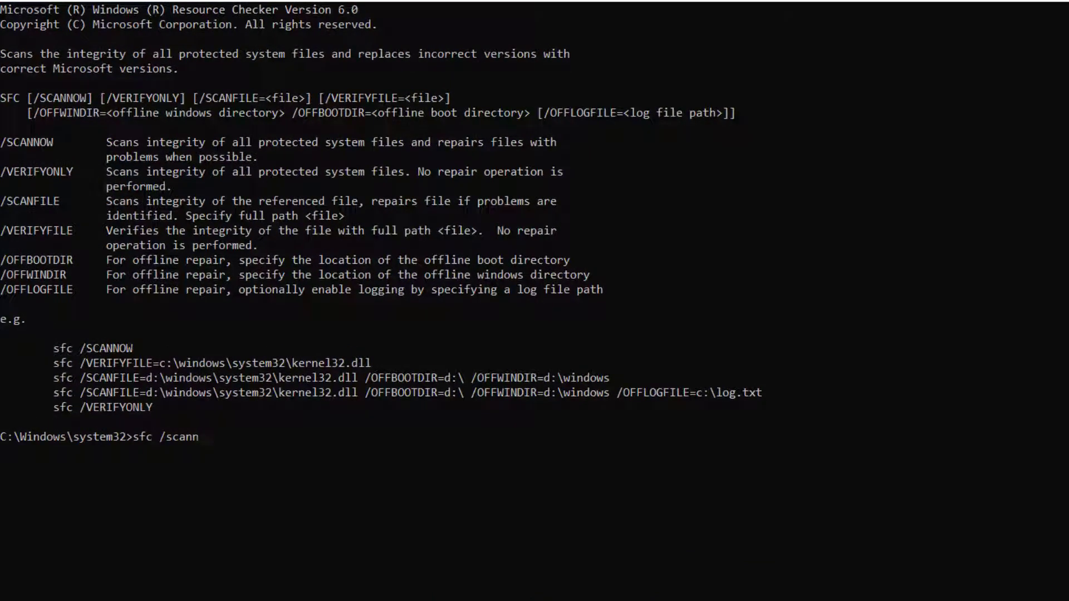
pyautogui.write('ow')
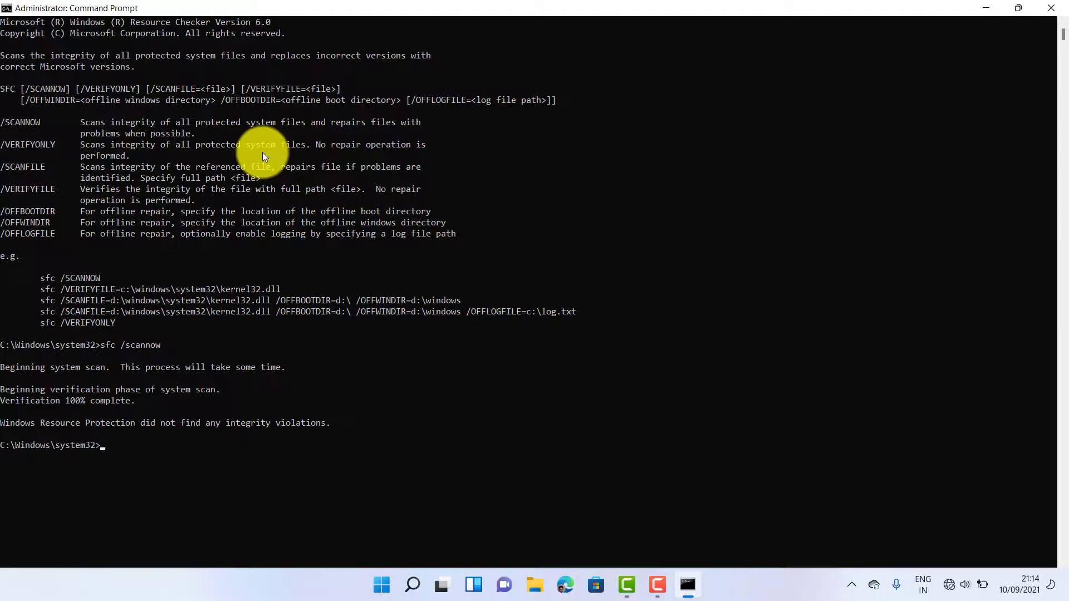
pyautogui.moveTo(53, 410)
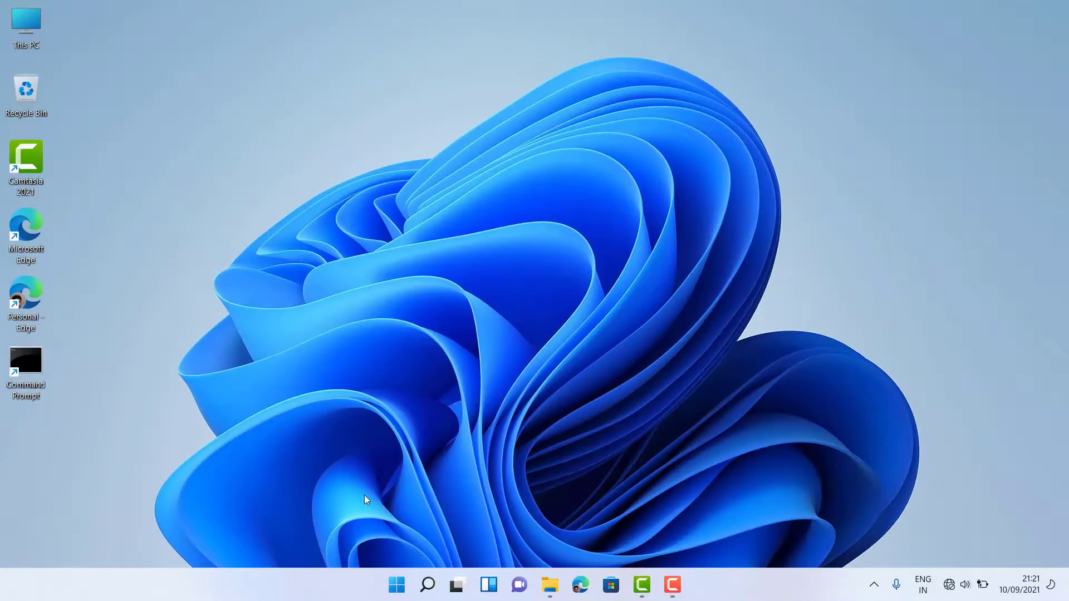
# Search for 'wind' to bring up Windows Memory Diagnostic as the best match.
pyautogui.click(428, 585)
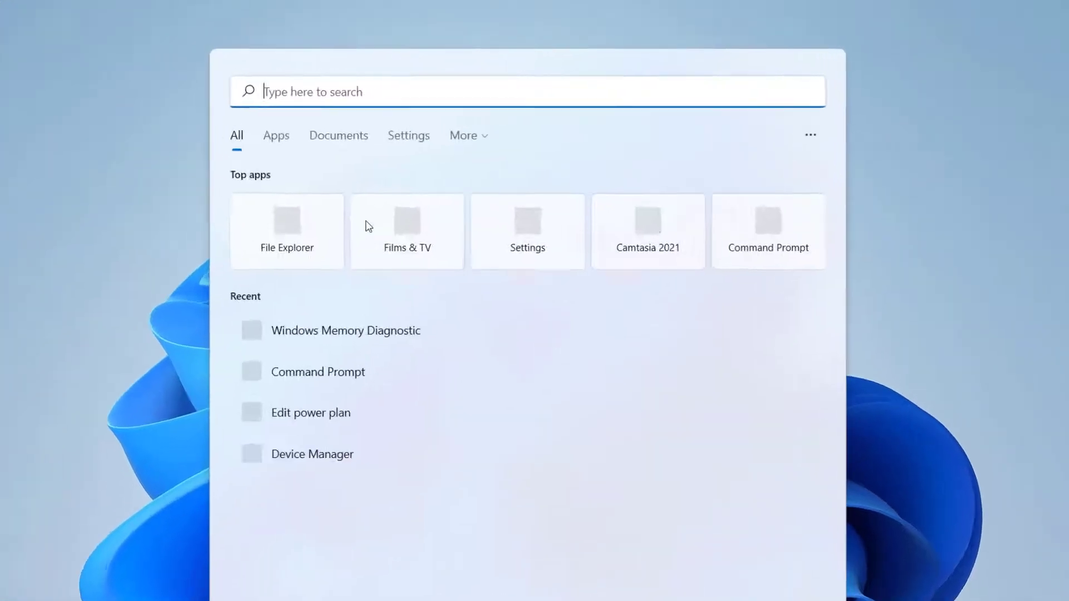
pyautogui.write('wi')
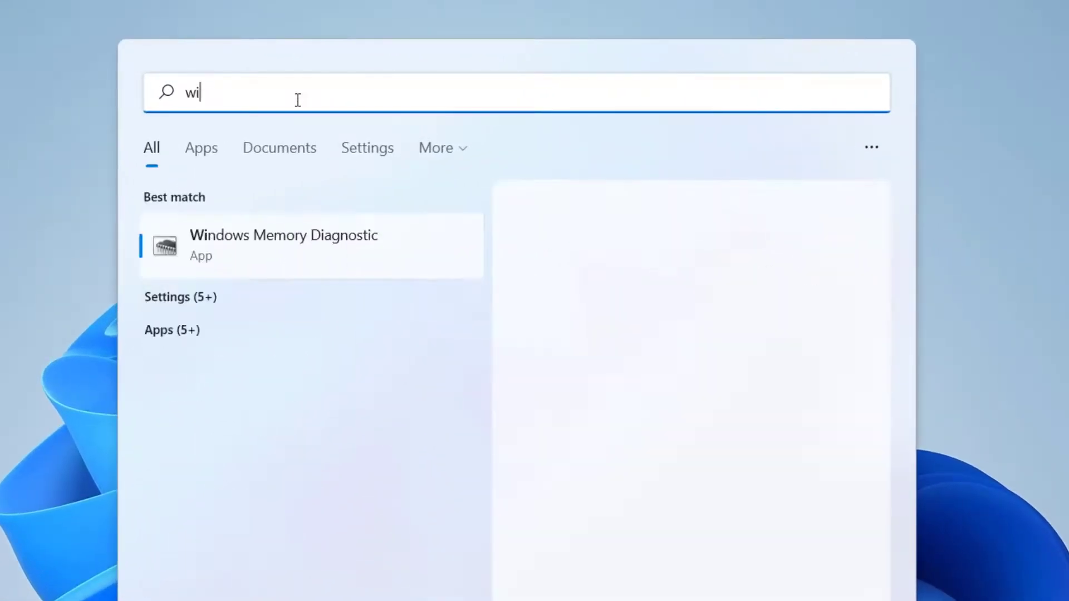
pyautogui.write('nd')
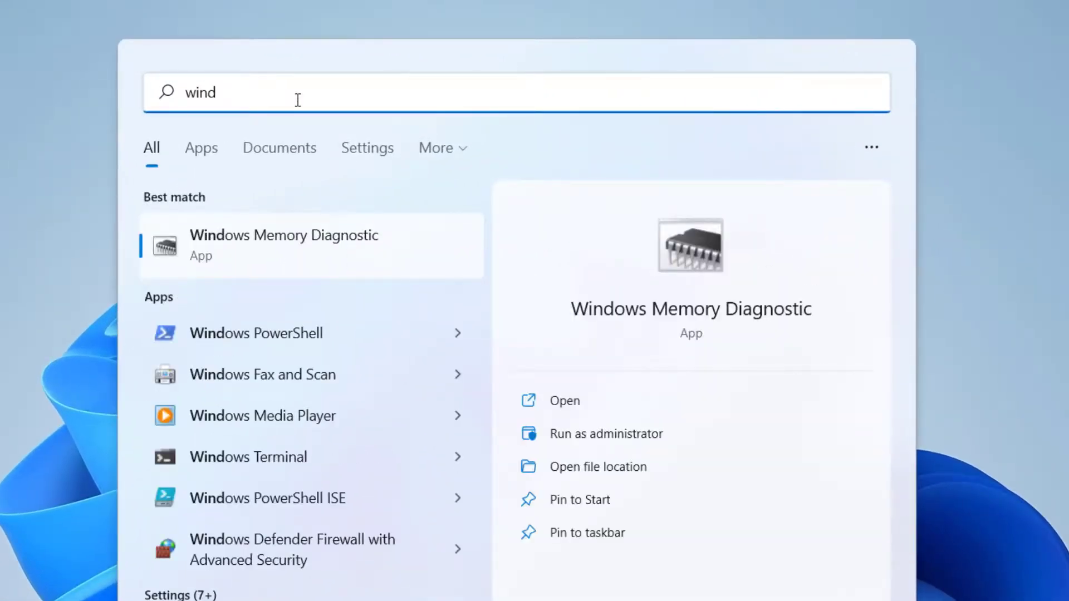
pyautogui.moveTo(297, 261)
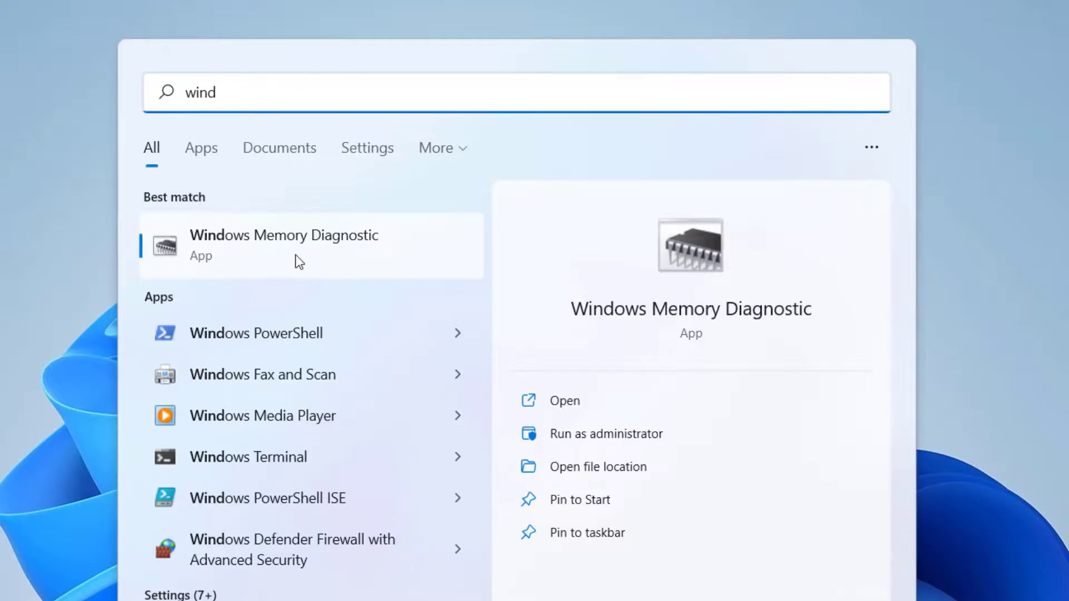
pyautogui.moveTo(258, 267)
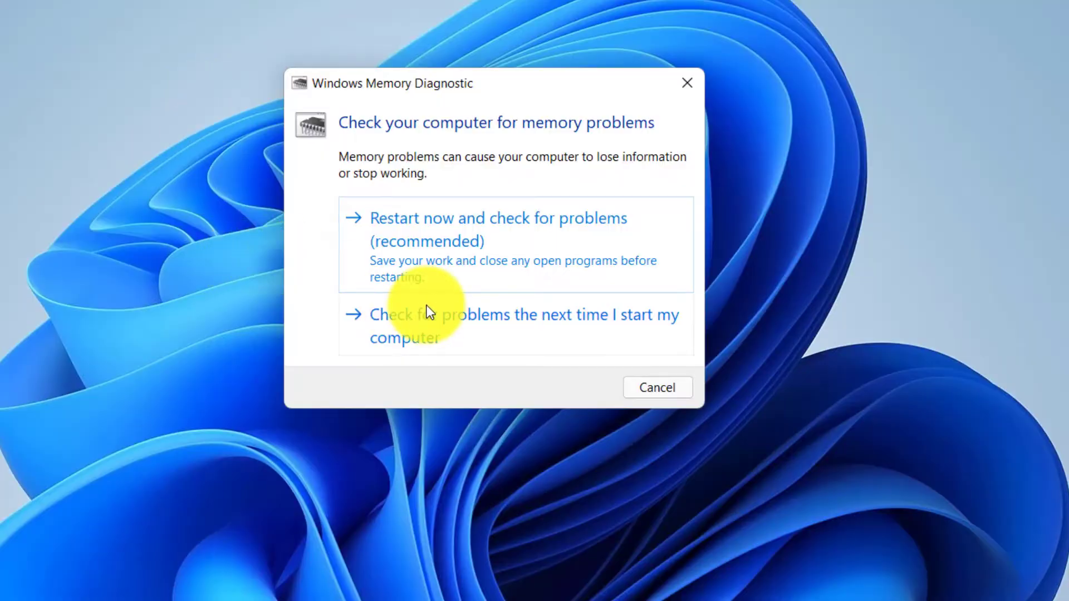
pyautogui.moveTo(506, 346)
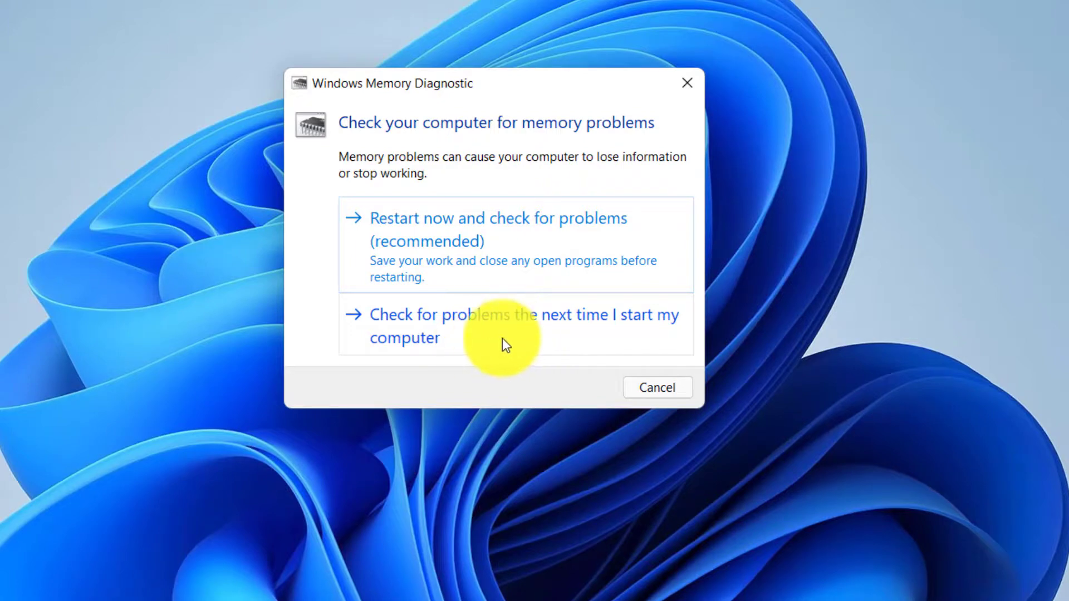
pyautogui.moveTo(523, 342)
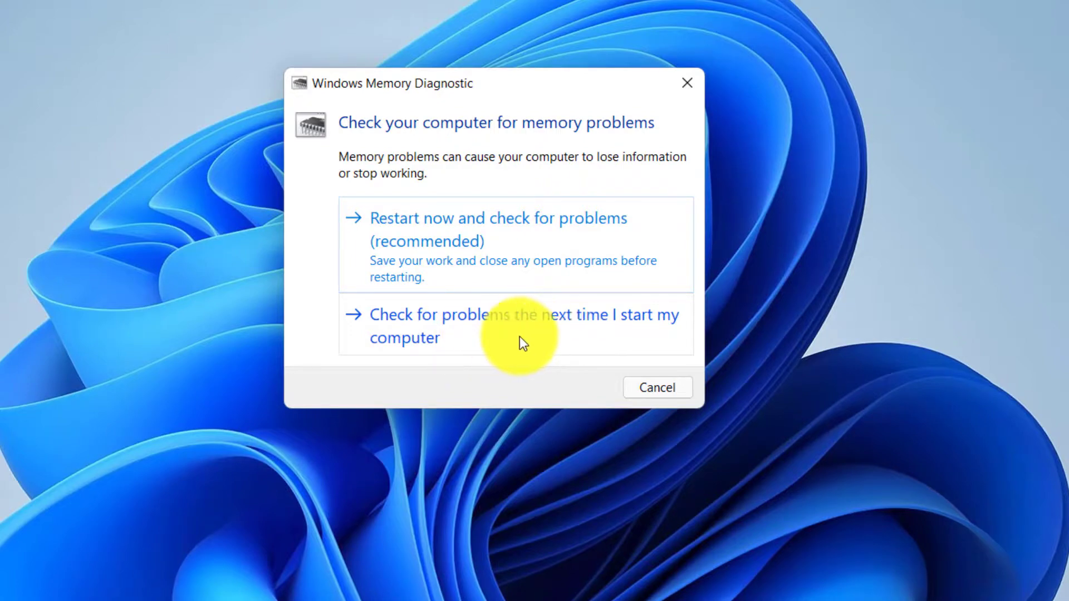
# Choose 'Check for problems the next time I start my computer' in Windows Memory Diagnostic.
pyautogui.click(656, 388)
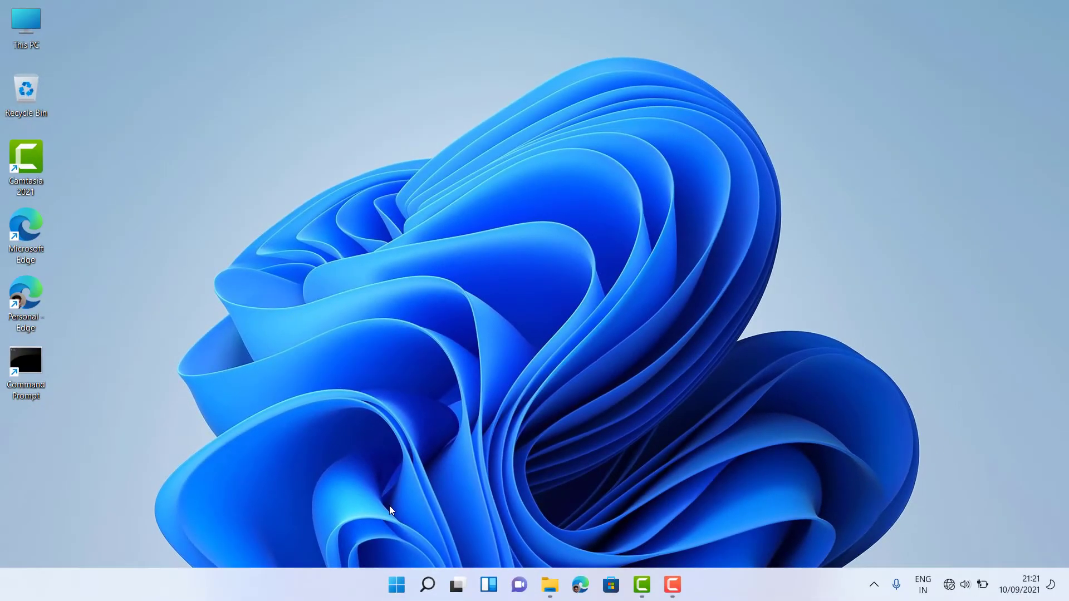